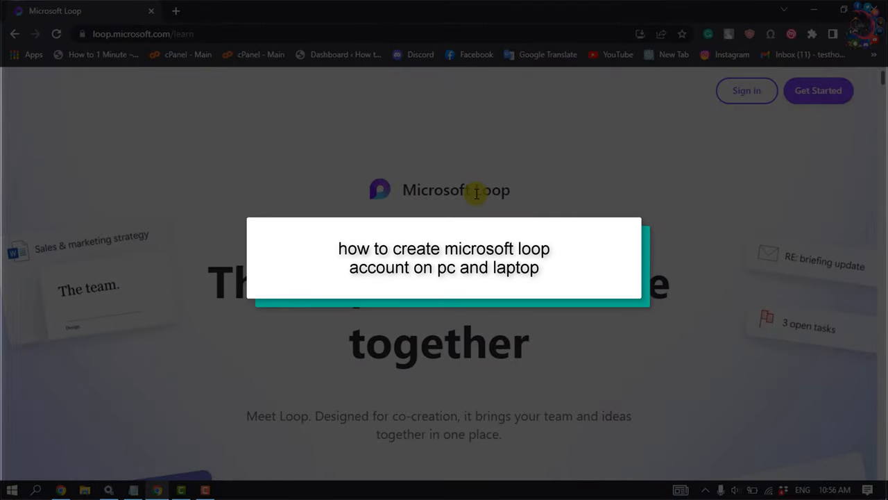
pyautogui.moveTo(104, 57)
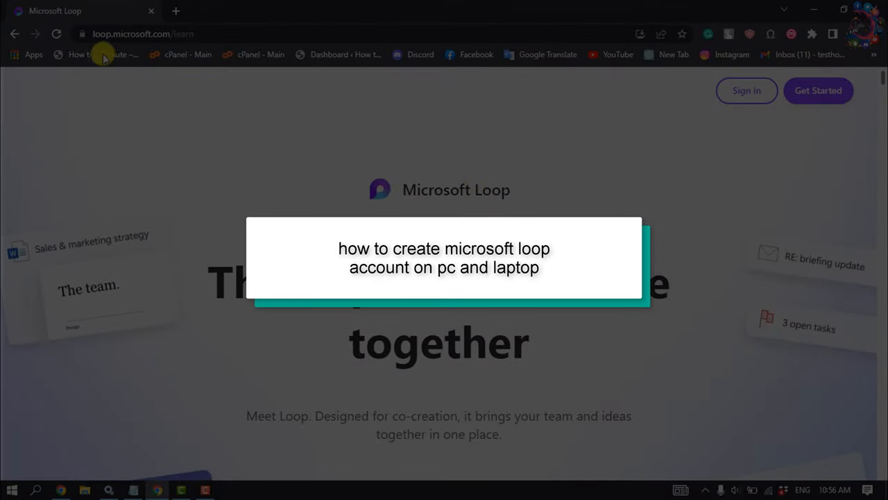
pyautogui.moveTo(305, 23)
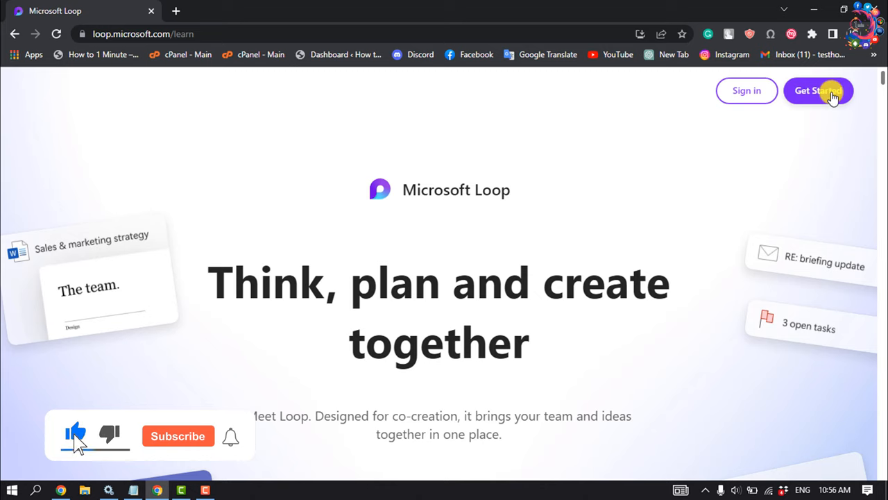
# Start with Get Started so the Microsoft sign-in window appears over the Loop page.
pyautogui.click(819, 91)
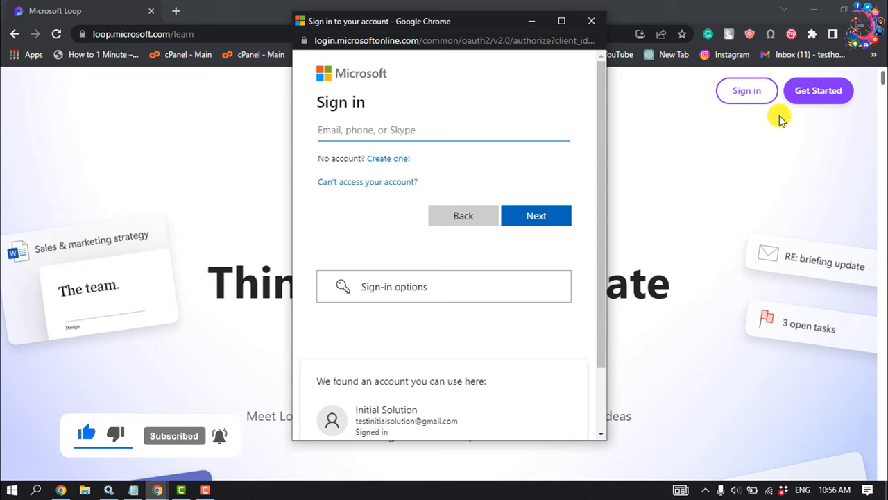
pyautogui.moveTo(412, 203)
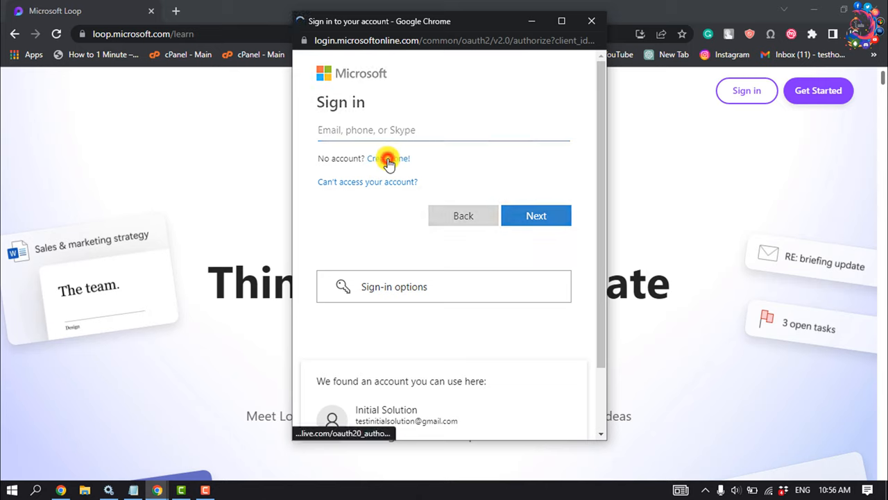
pyautogui.click(392, 159)
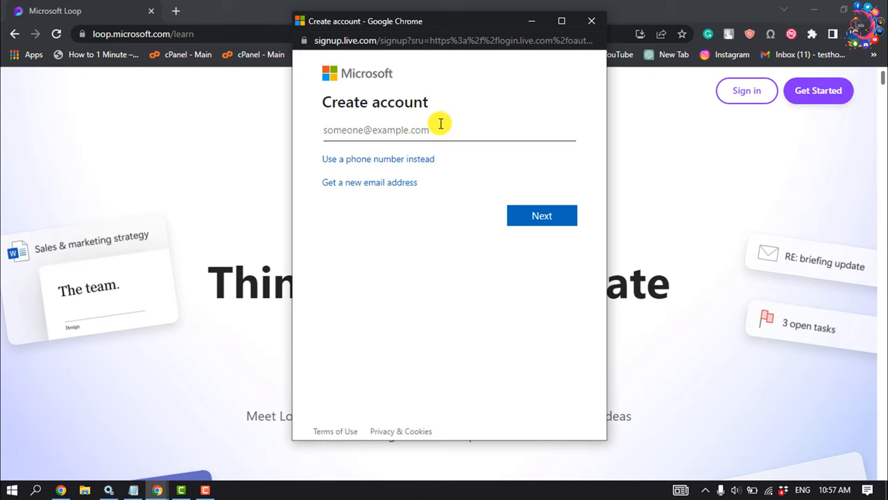
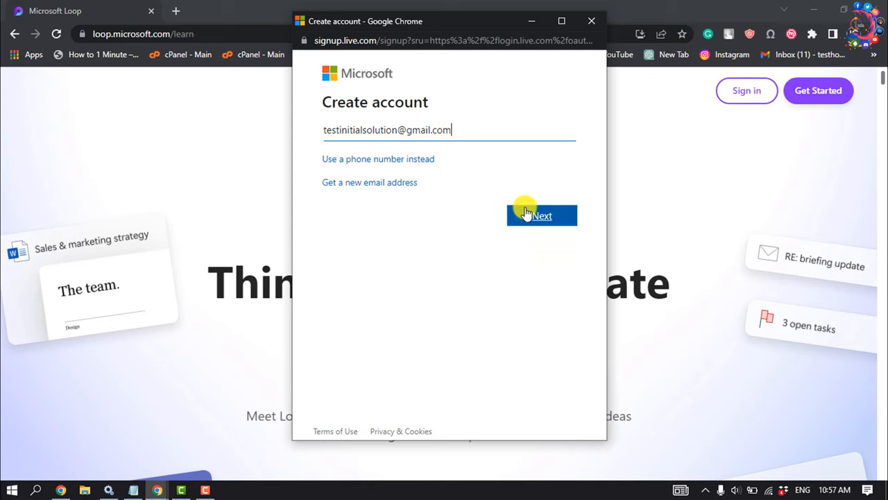
pyautogui.click(542, 215)
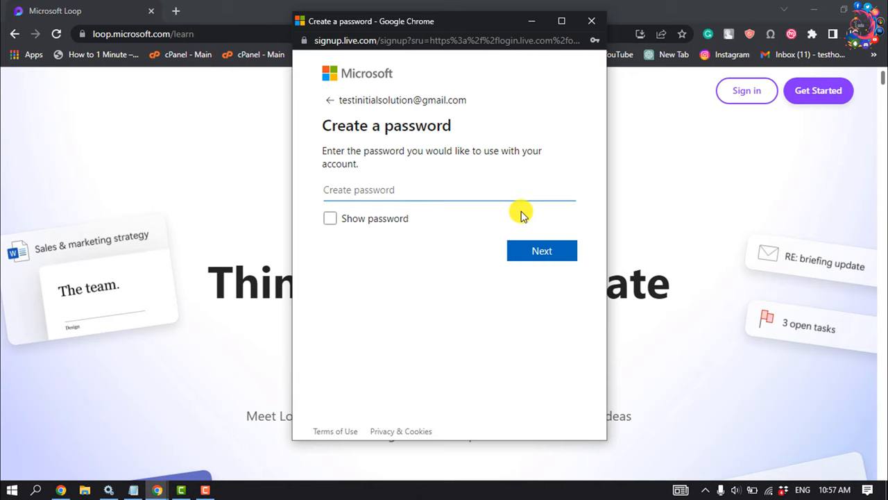
pyautogui.moveTo(536, 196)
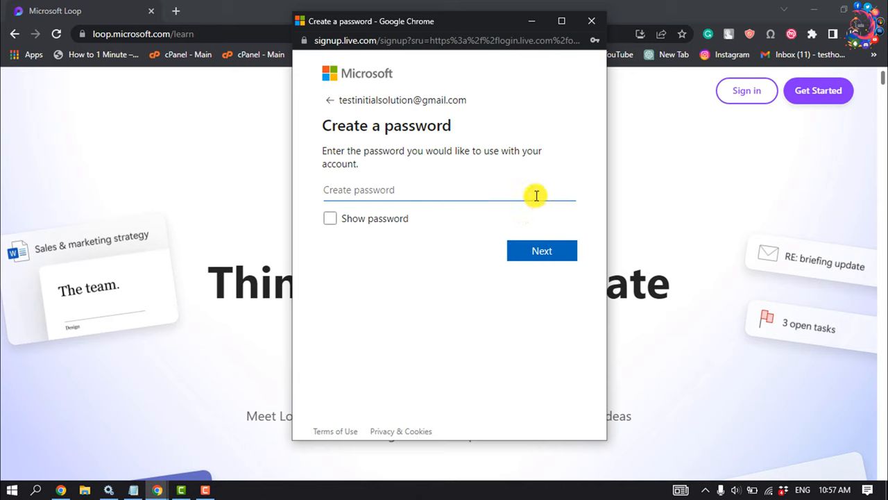
# Submit the chosen password and decline the browser's offer to save it.
pyautogui.click(542, 250)
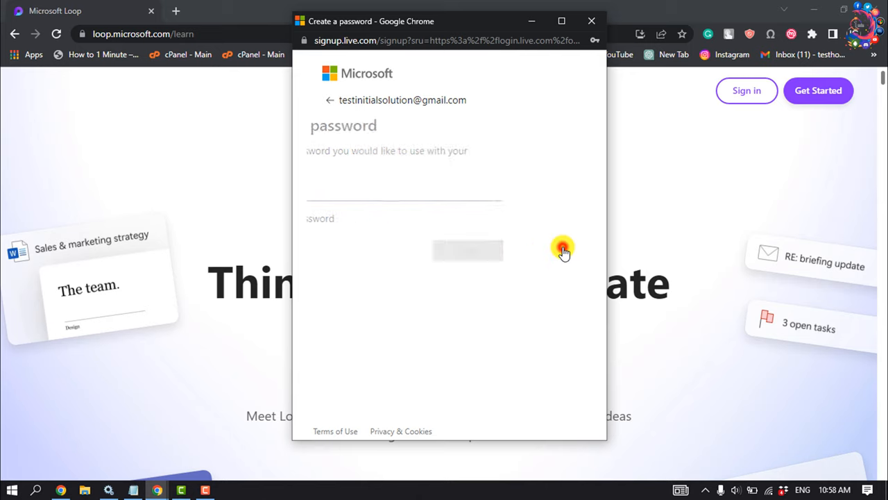
pyautogui.click(467, 250)
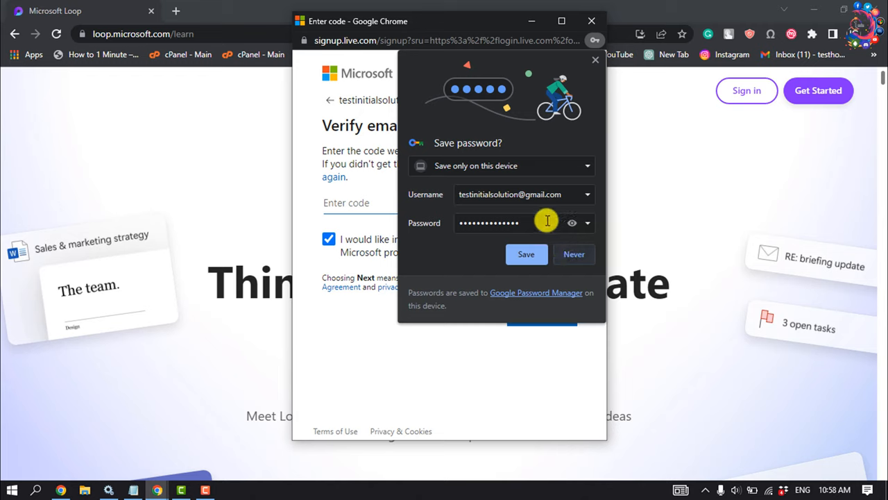
pyautogui.click(574, 254)
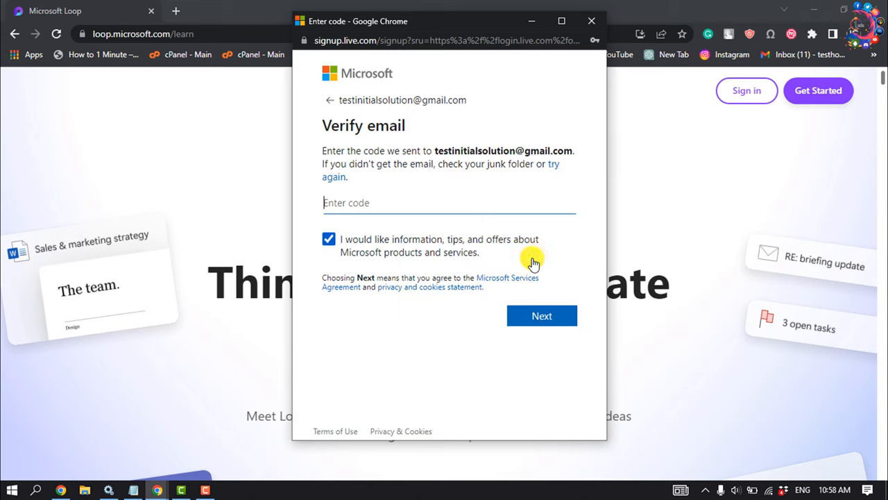
pyautogui.moveTo(531, 267)
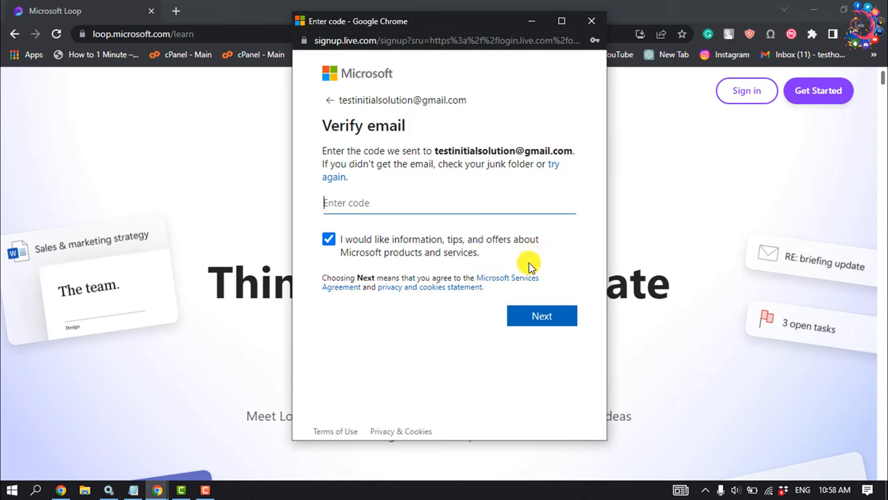
pyautogui.moveTo(541, 256)
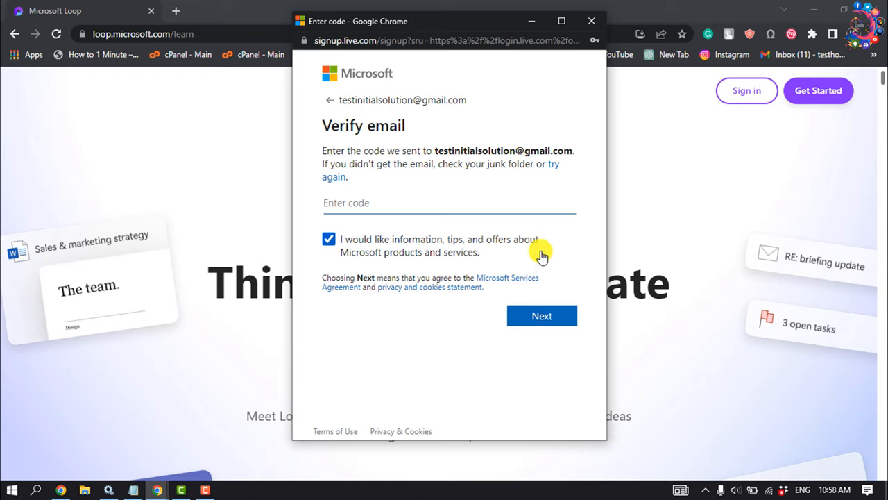
pyautogui.moveTo(394, 189)
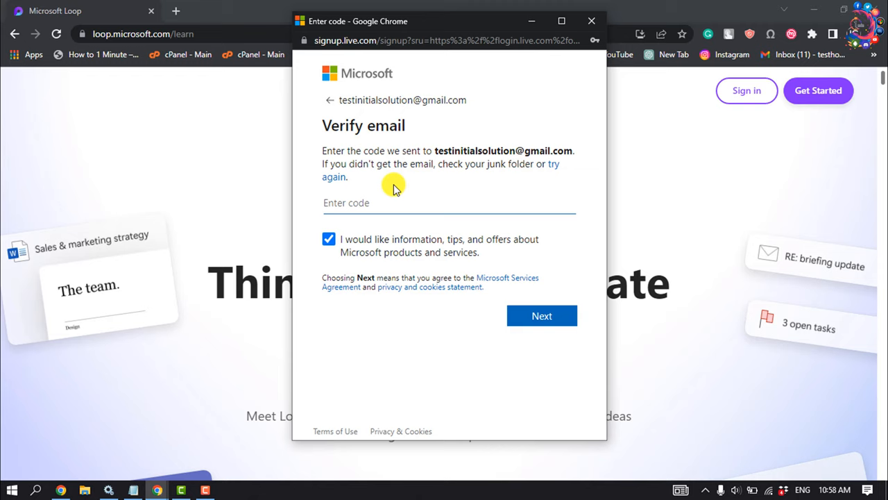
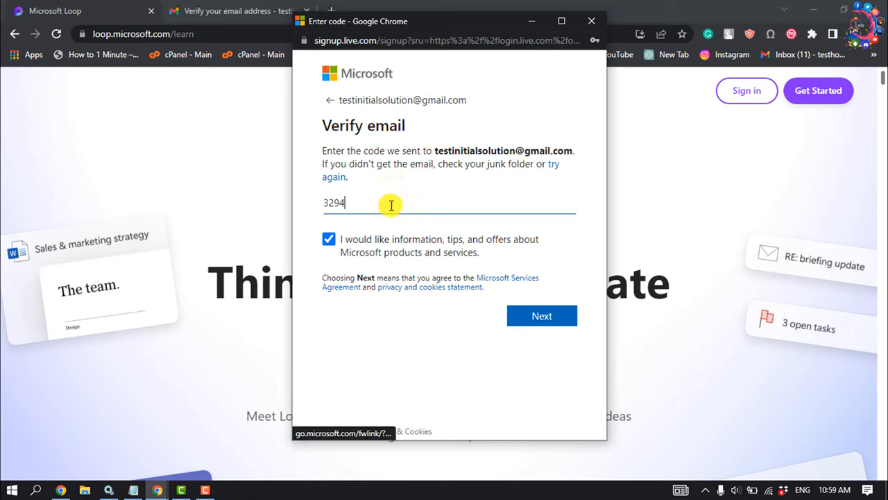
pyautogui.moveTo(349, 380)
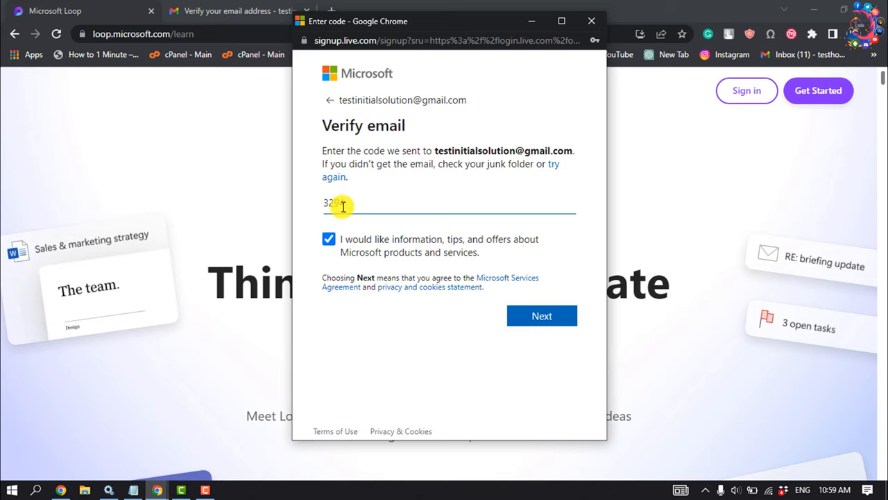
pyautogui.click(329, 239)
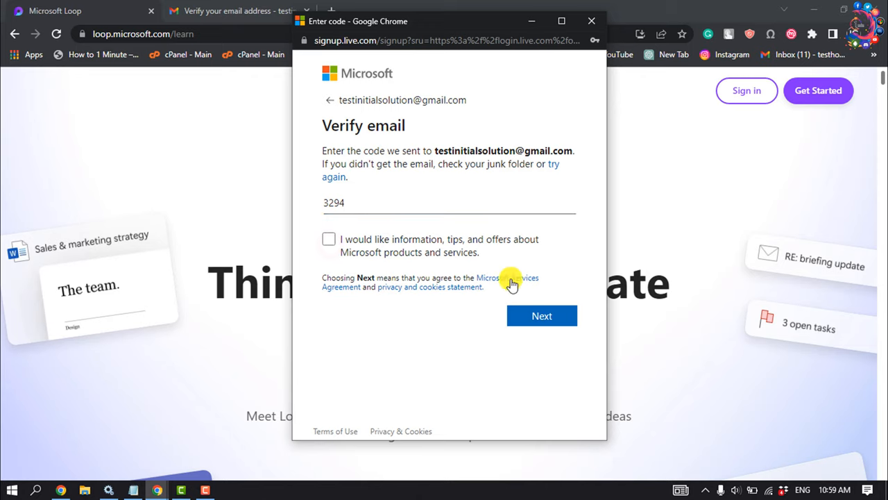
pyautogui.click(542, 316)
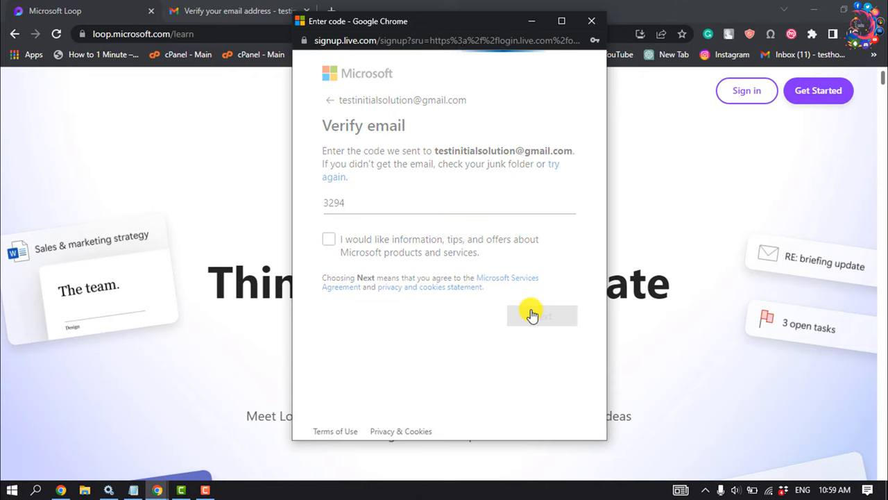
# Complete the not-a-robot rotation puzzle so human verification passes.
pyautogui.click(541, 315)
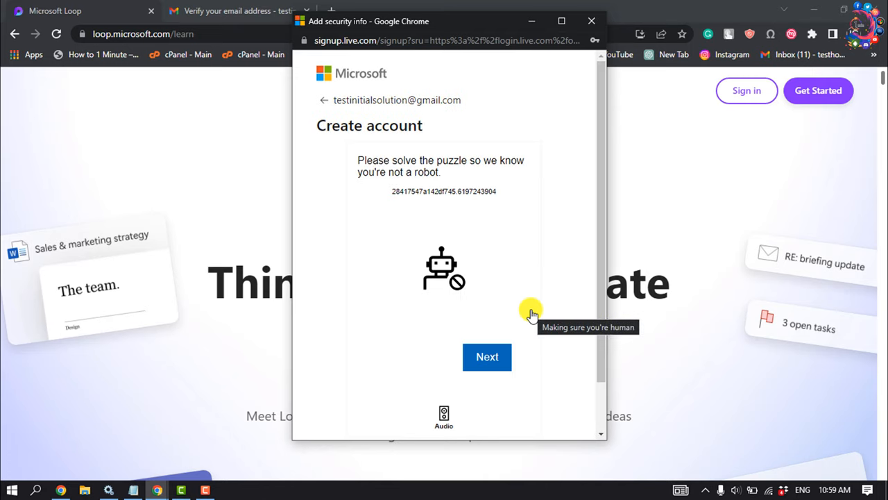
pyautogui.moveTo(529, 317)
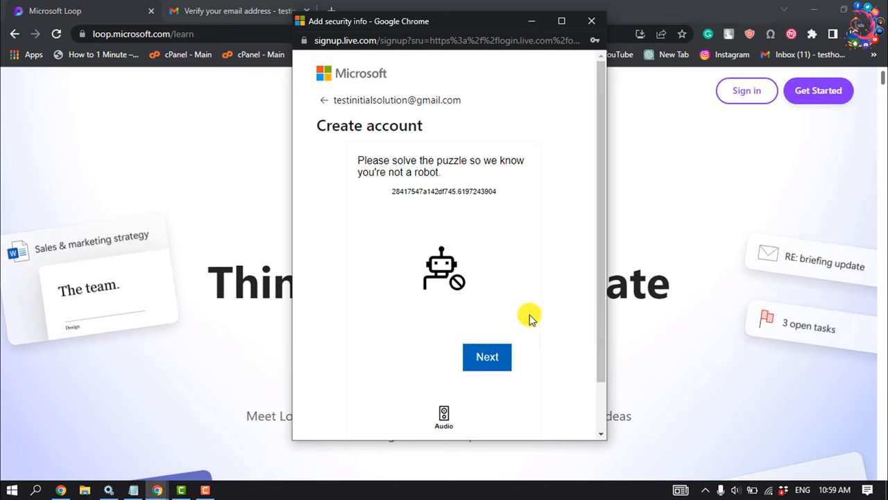
pyautogui.click(487, 356)
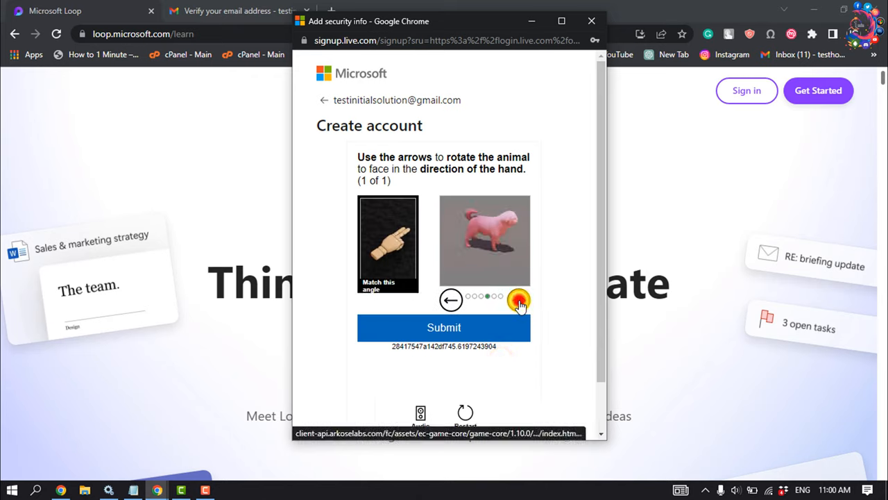
pyautogui.click(443, 327)
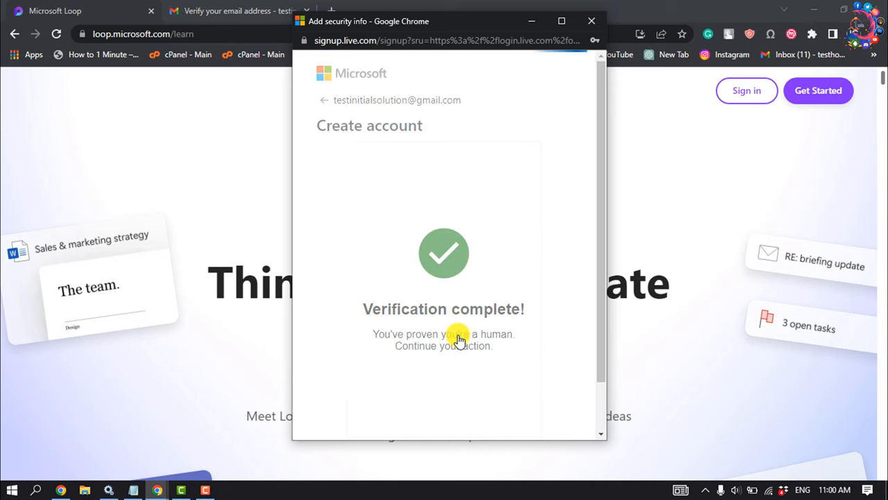
# Sign in to Outlook.com with the new account, then return to the Loop tab.
pyautogui.click(591, 21)
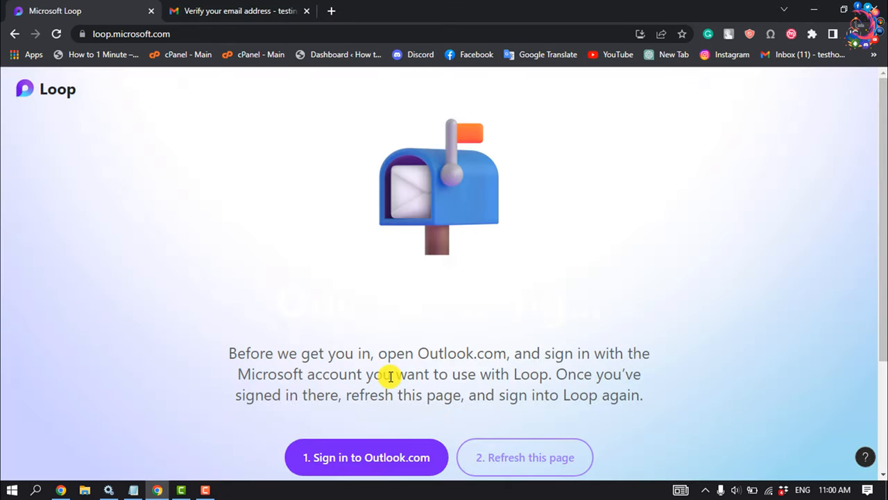
pyautogui.scroll(-3)
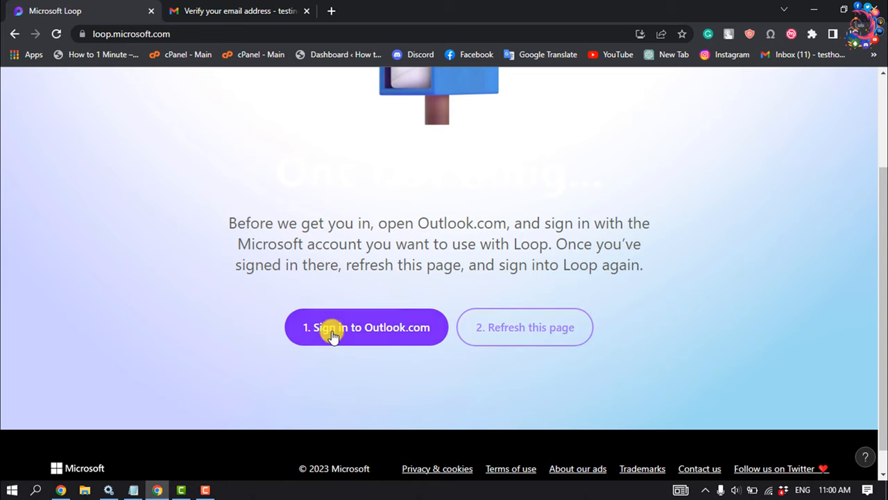
pyautogui.moveTo(368, 339)
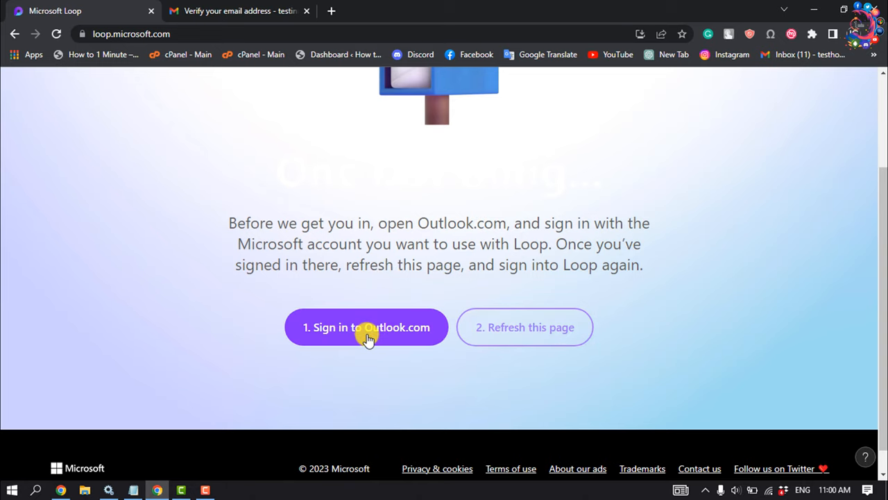
pyautogui.click(365, 327)
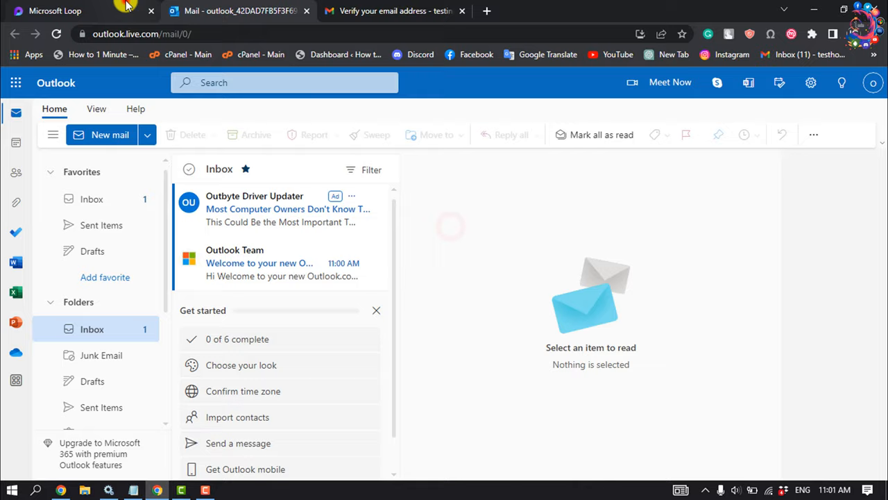
pyautogui.click(55, 10)
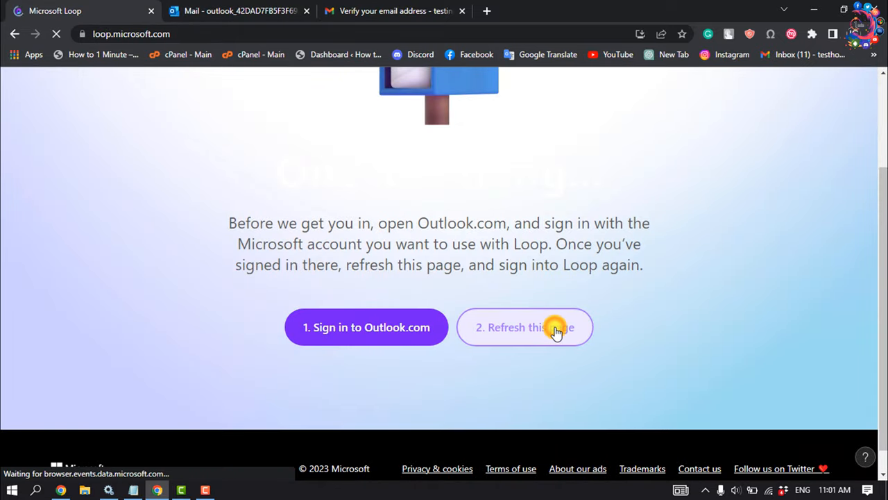
# Refresh the Loop page and close the What's New dialog to reach the empty home page.
pyautogui.click(525, 327)
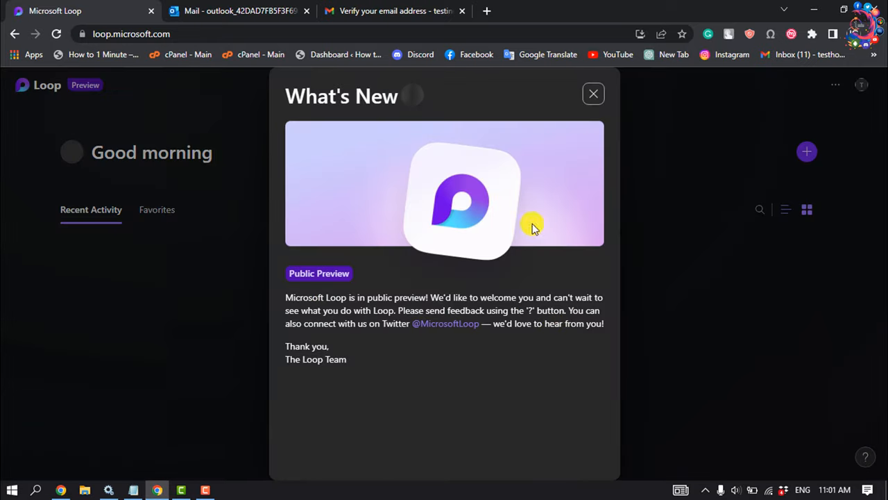
pyautogui.click(593, 93)
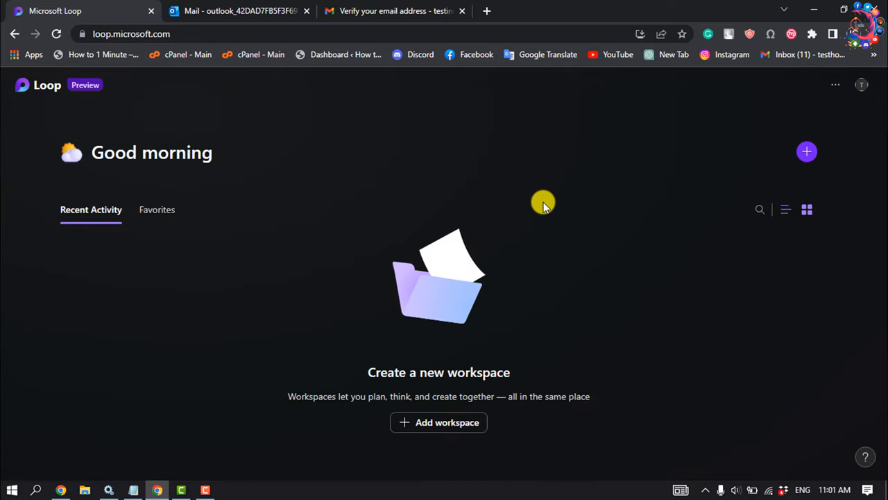
pyautogui.moveTo(540, 210)
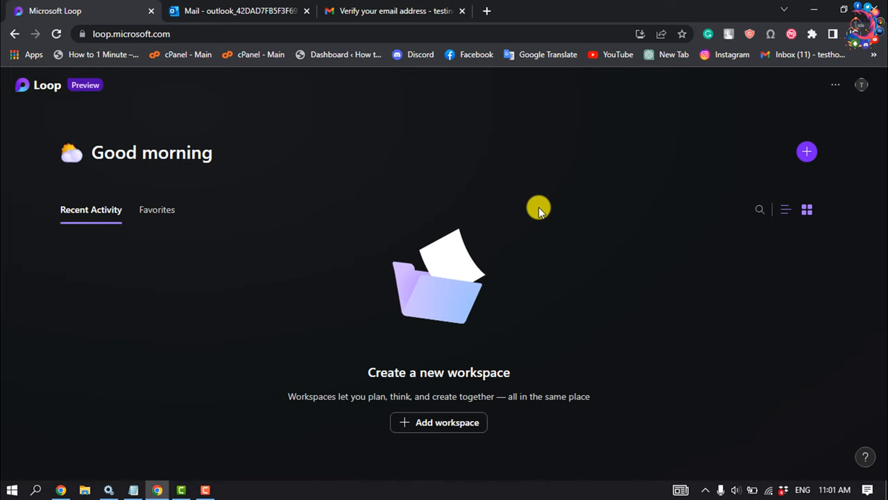
pyautogui.moveTo(121, 332)
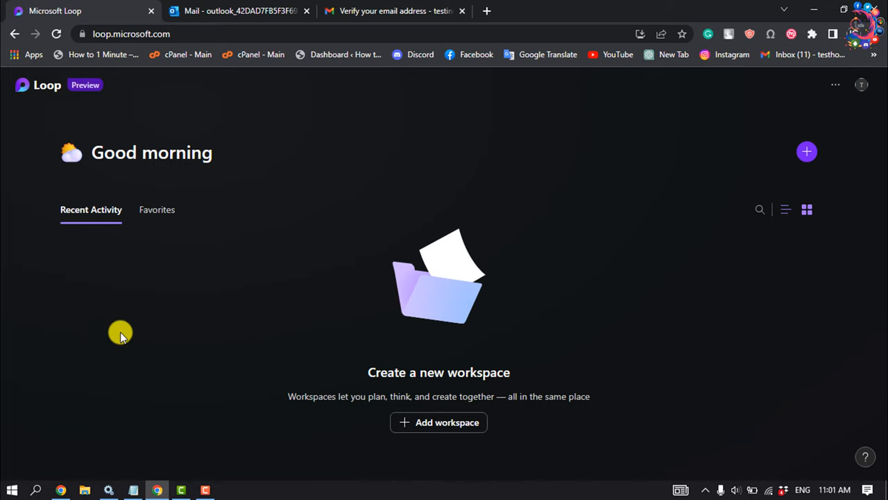
pyautogui.moveTo(322, 277)
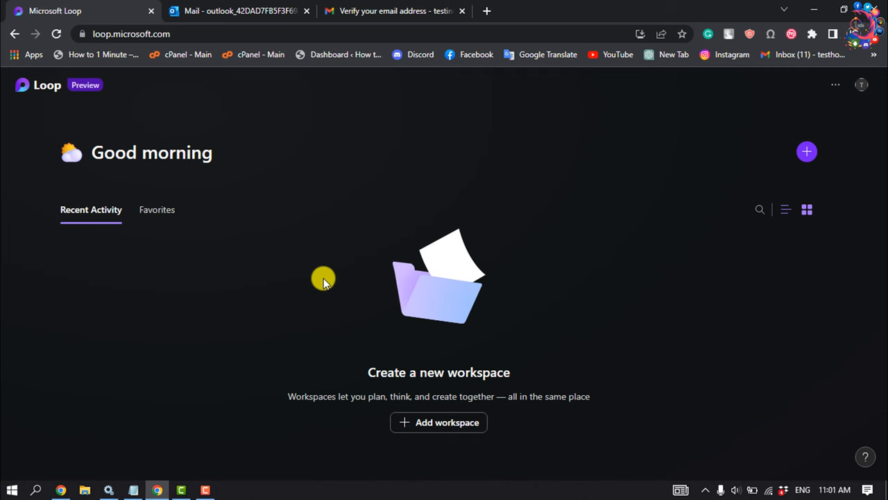
pyautogui.moveTo(807, 151)
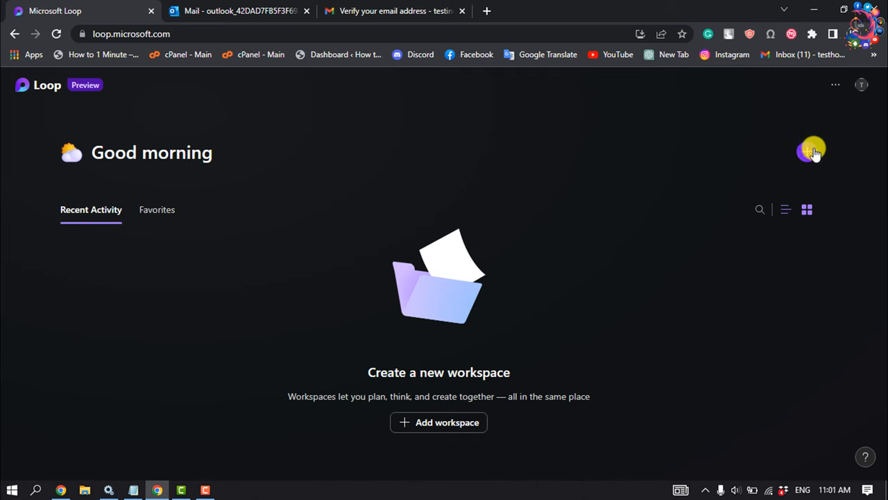